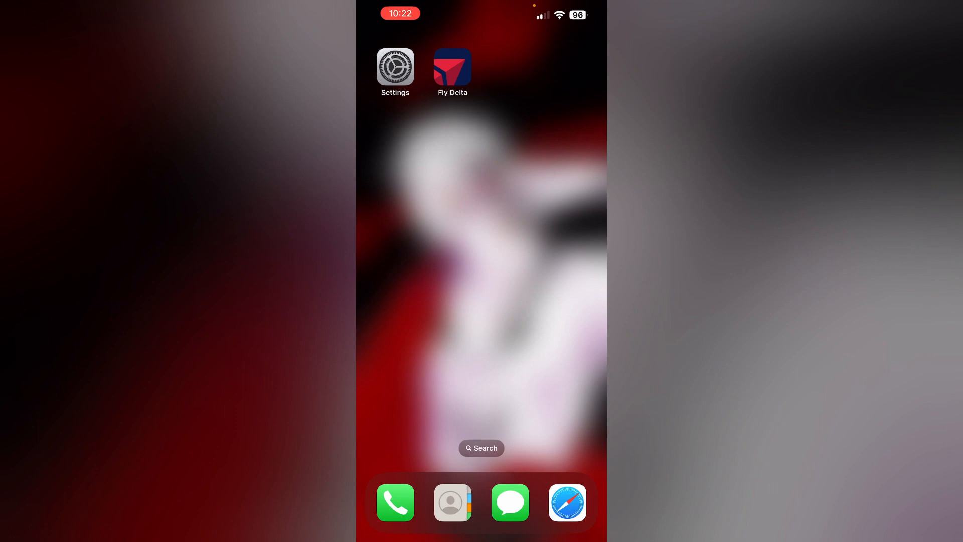
Launch Fly Delta, decline the feedback survey, and reach the Trips Find My Trip form.
left_click(452, 66)
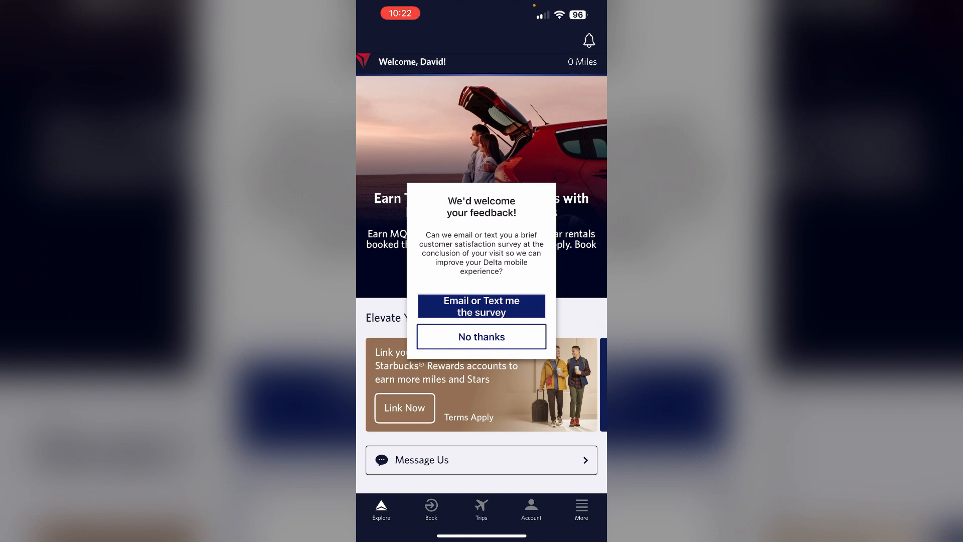
left_click(481, 337)
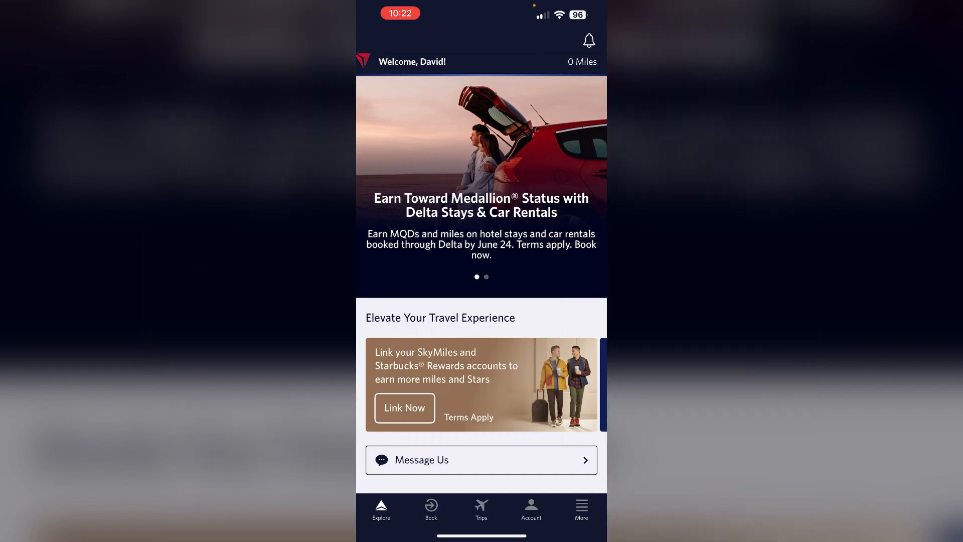
left_click(481, 510)
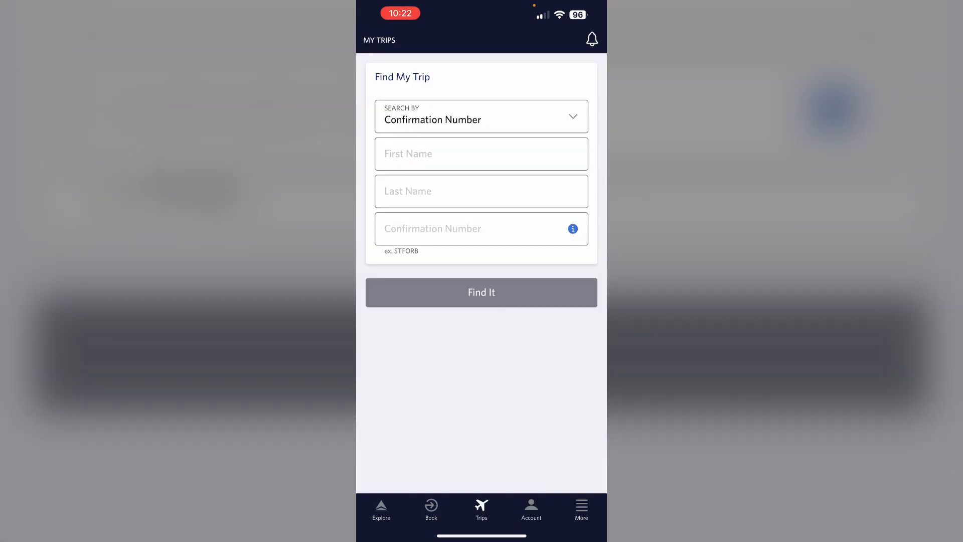